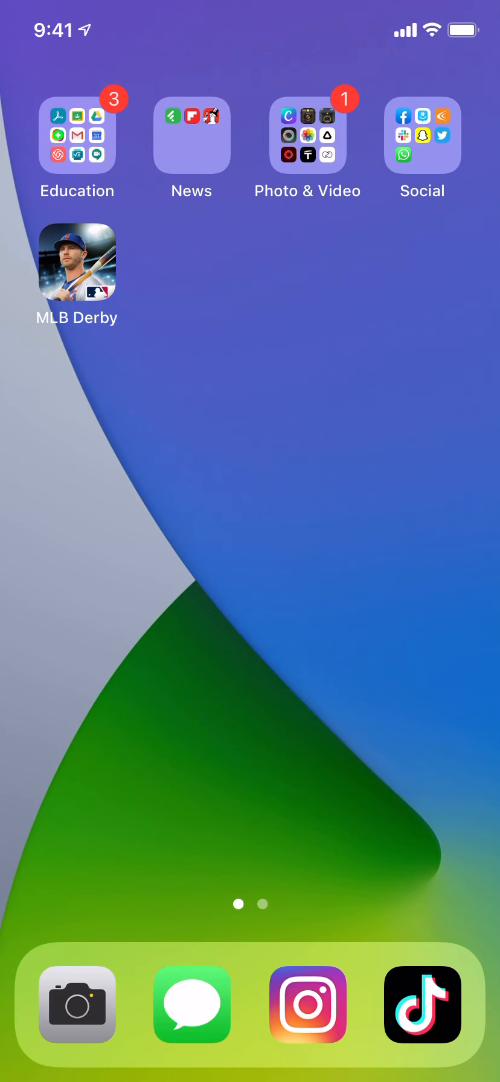
Launch Flipgrid from the iOS home screen to reach its response camera.
left_click(76, 135)
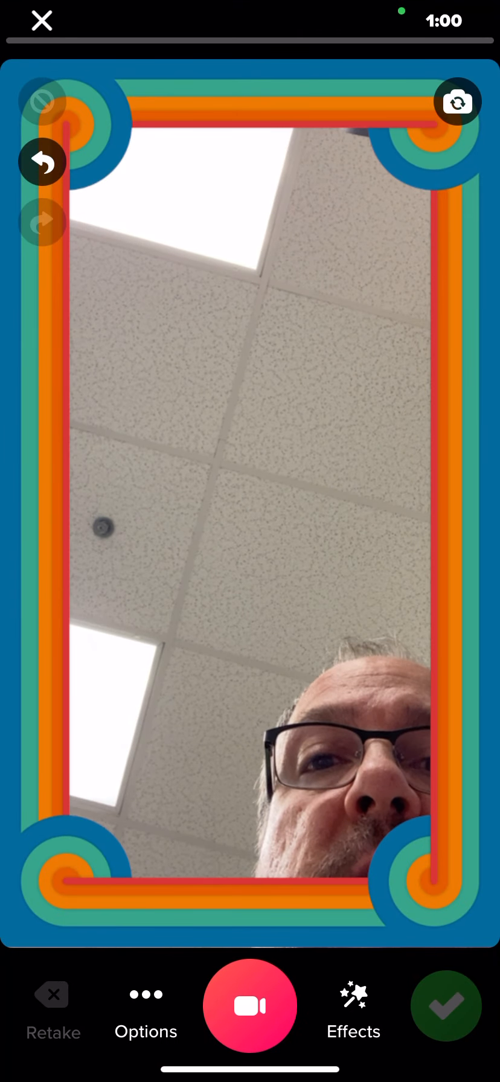
Close the camera, switch to 'Characteristics of a Good Teacher', and scroll to its attachment.
left_click(446, 1005)
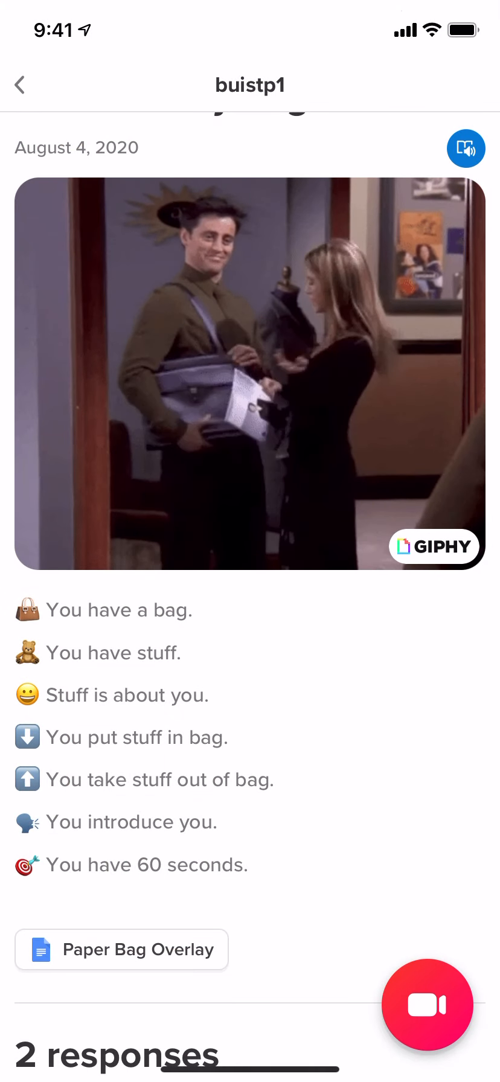
left_click(21, 85)
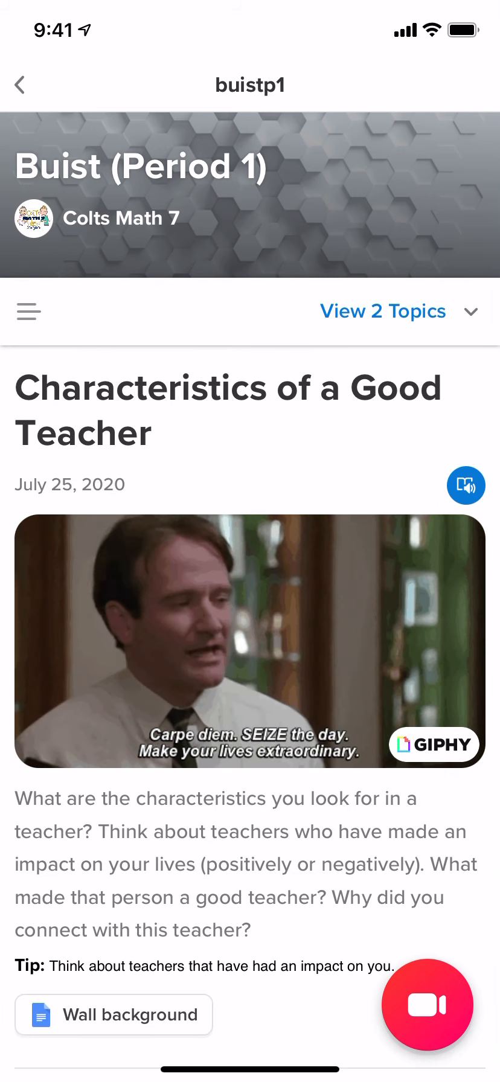
scroll("down", 3)
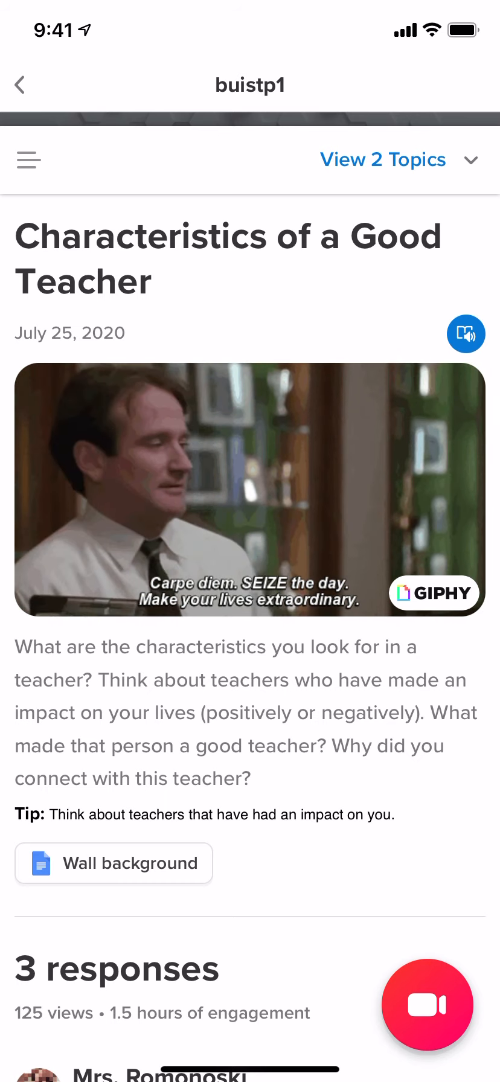
Save the Wall1.jpeg brick-wall image from the Wall background attachment to the phone.
left_click(114, 863)
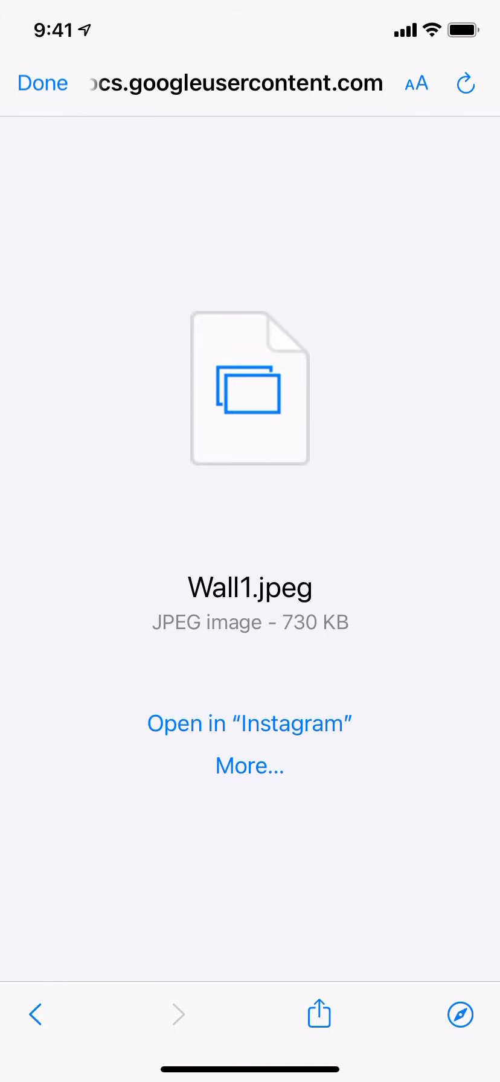
left_click(318, 1015)
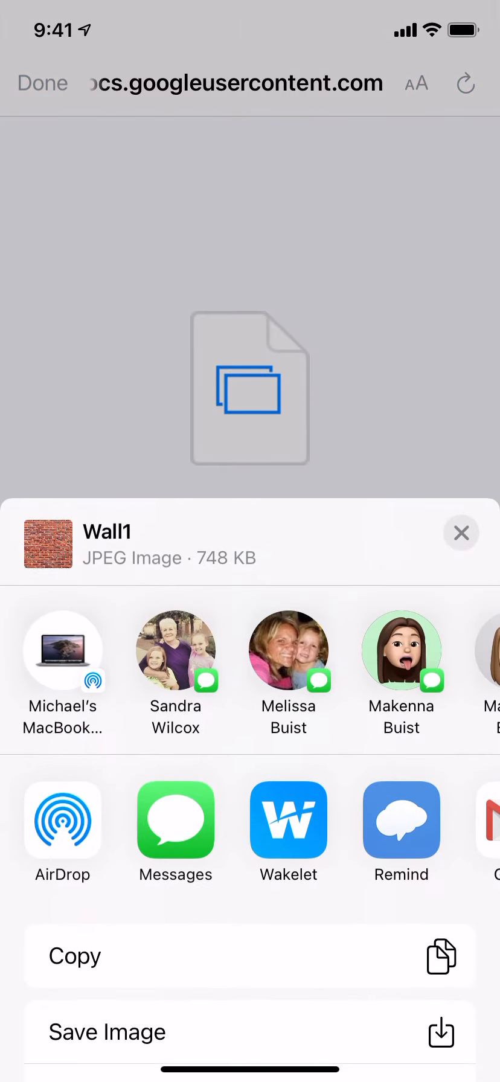
left_click(462, 532)
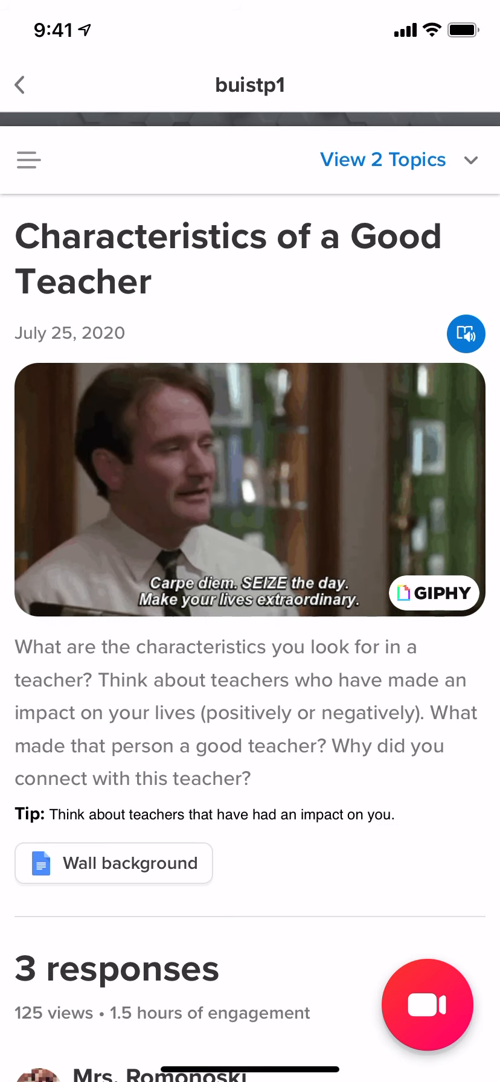
Start a response and use the saved brick-wall photo as the camera background.
left_click(427, 1005)
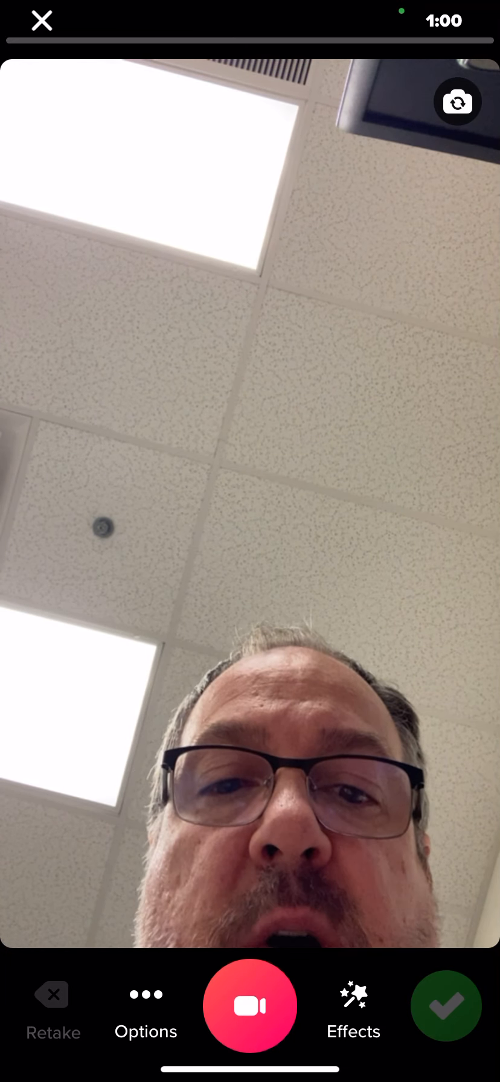
left_click(352, 1005)
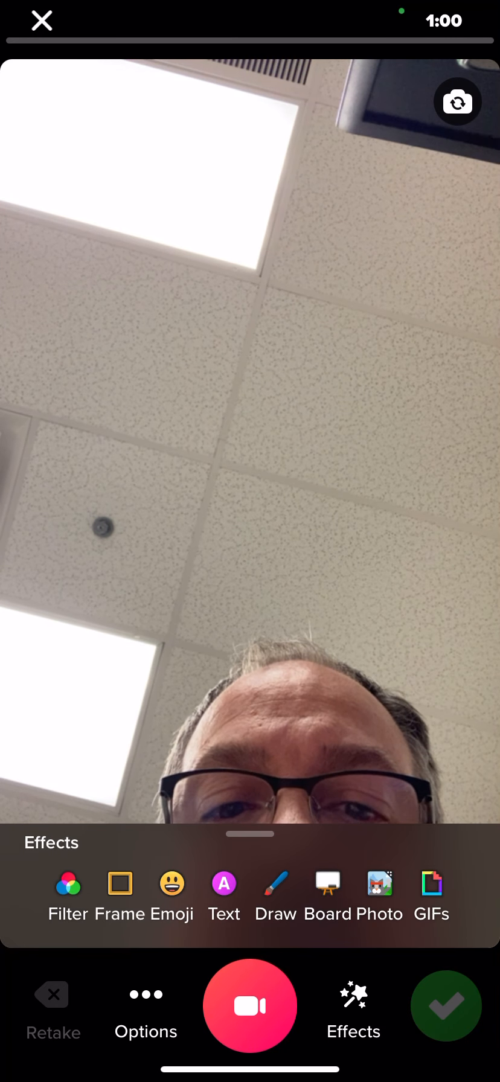
left_click(380, 898)
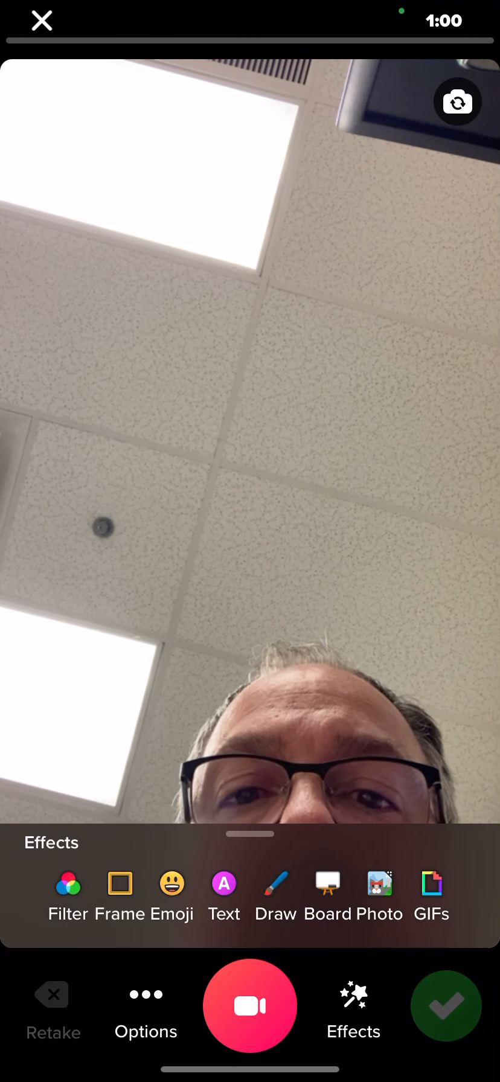
left_click(379, 889)
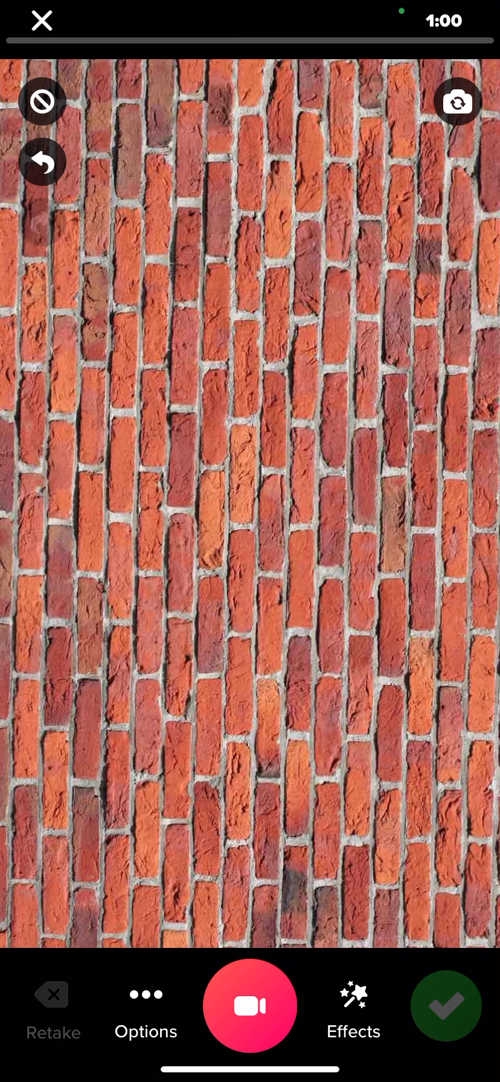
Add a text caption reading 'Characteristics of a Good Teacher' over the brick wall.
left_click(352, 1019)
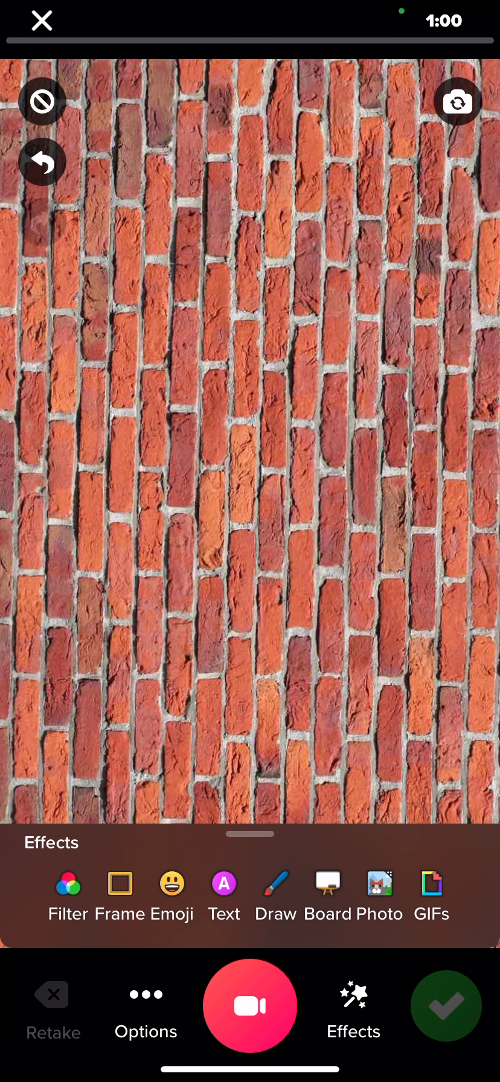
left_click(222, 896)
type("Characteristics of")
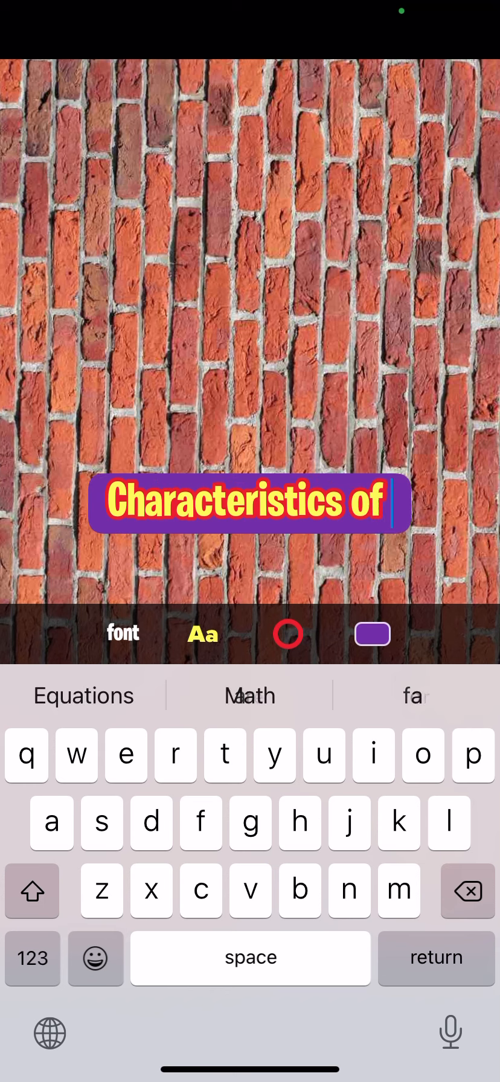
type("a")
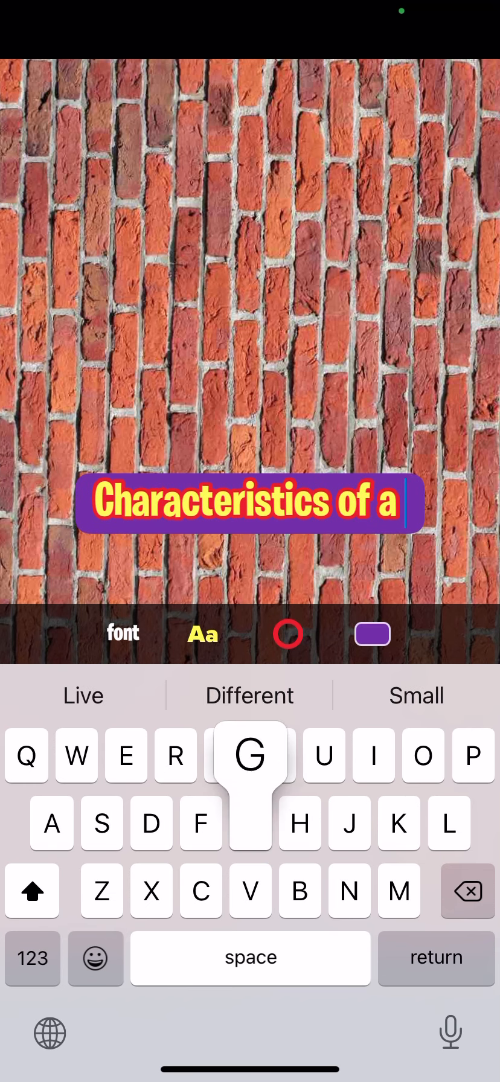
type("Good Teacher")
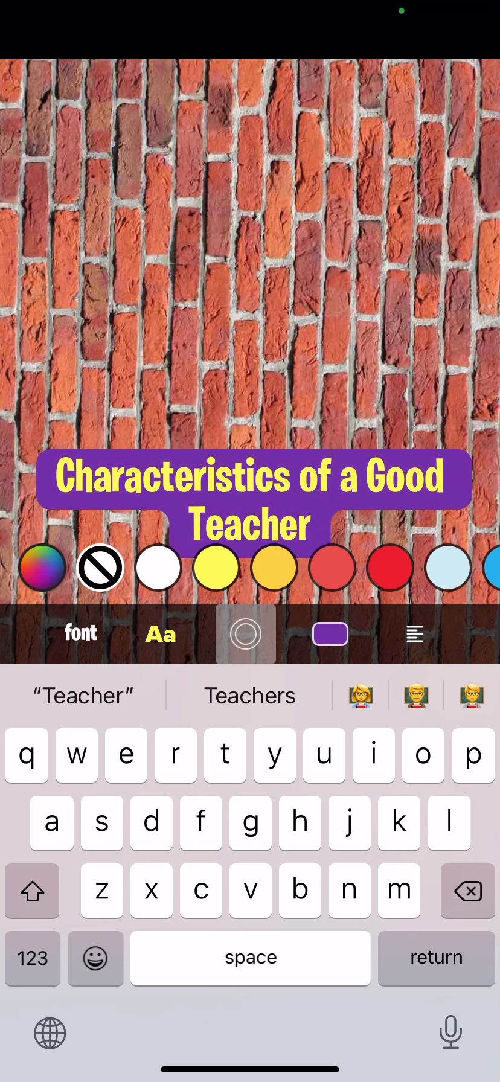
Finish the caption and drag it up near the top of the scene.
left_click(330, 634)
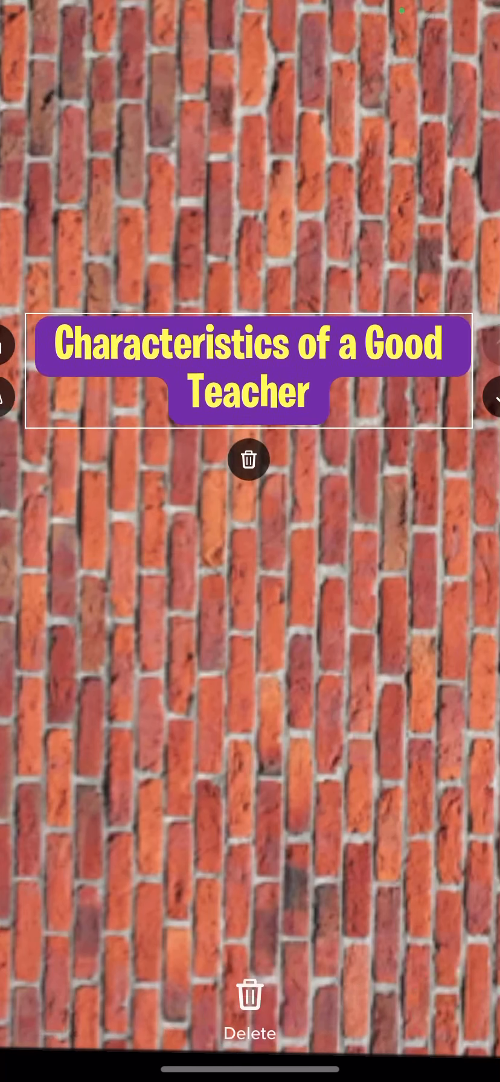
left_click_drag(249, 368, 238, 259)
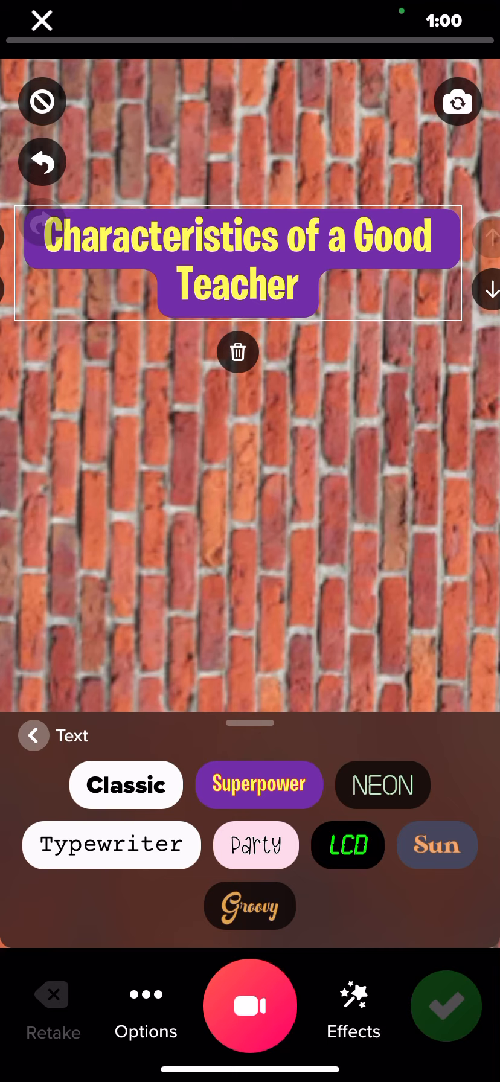
left_click(33, 735)
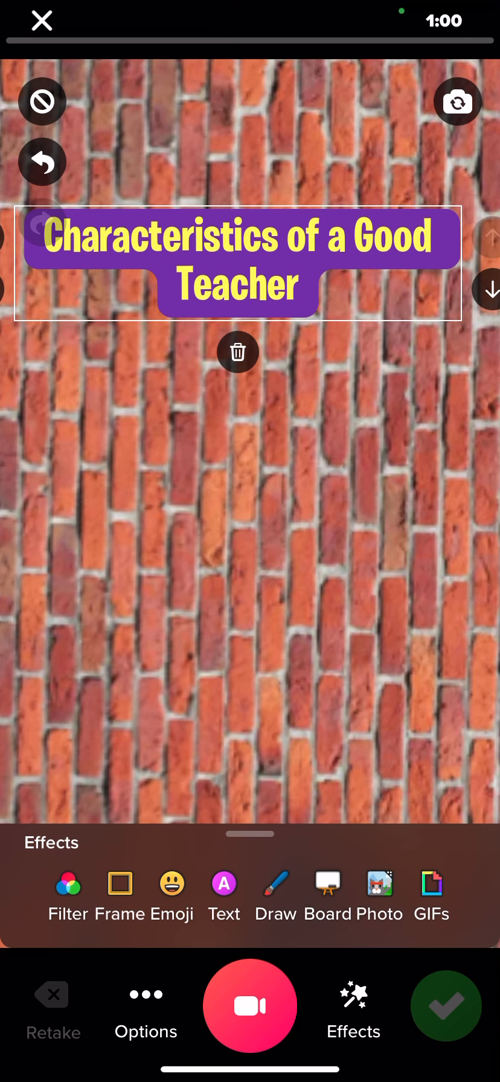
Search emoji stickers for 'Listen', add the listen sticker, and begin a new sticker search.
left_click(172, 884)
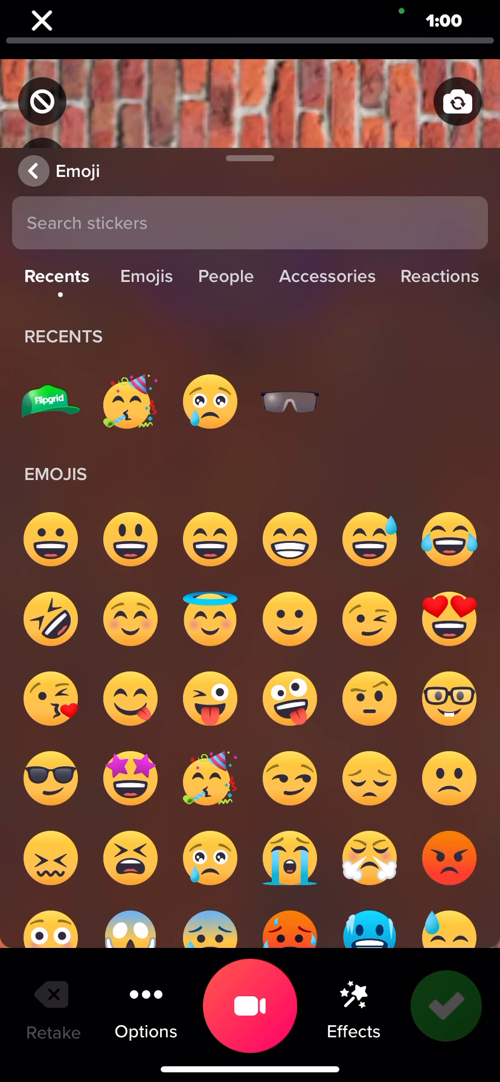
left_click(249, 223)
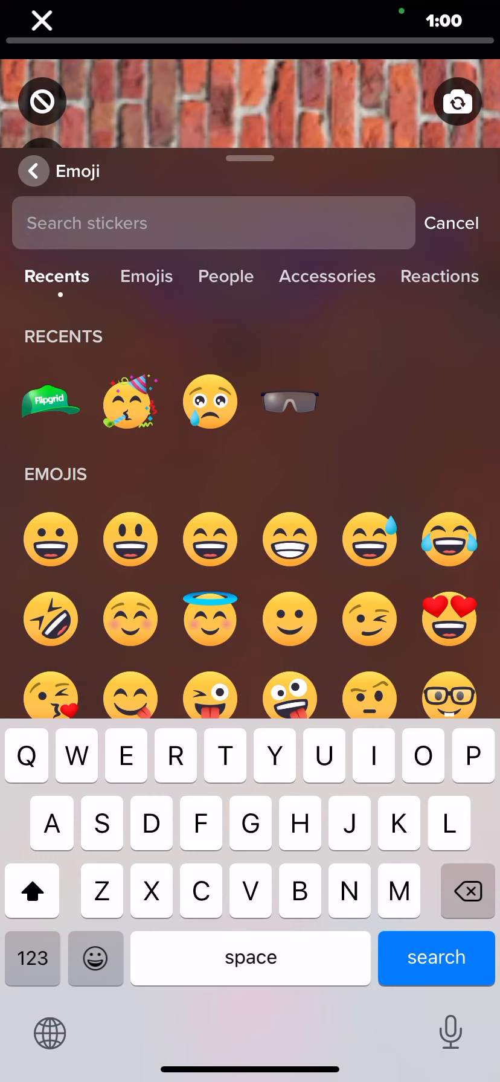
type("Listen")
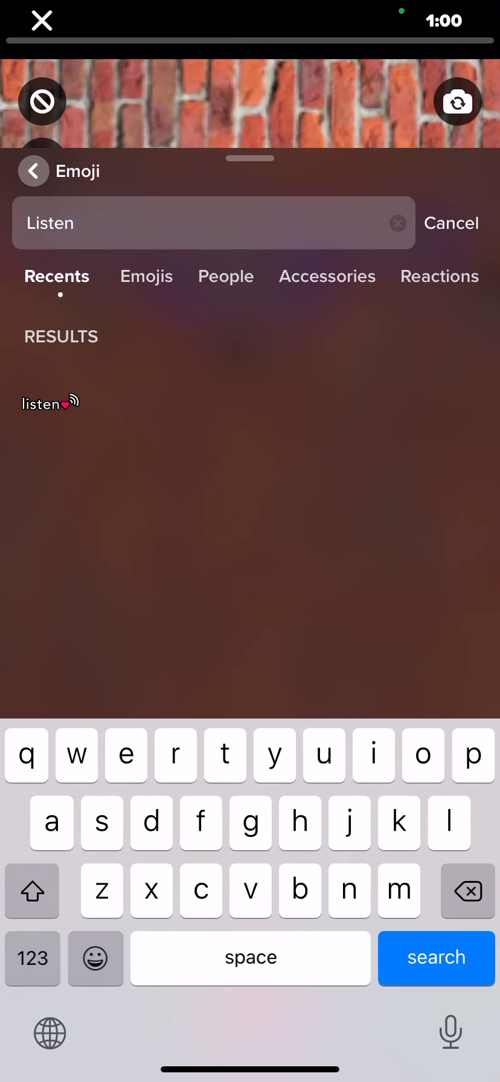
left_click(44, 403)
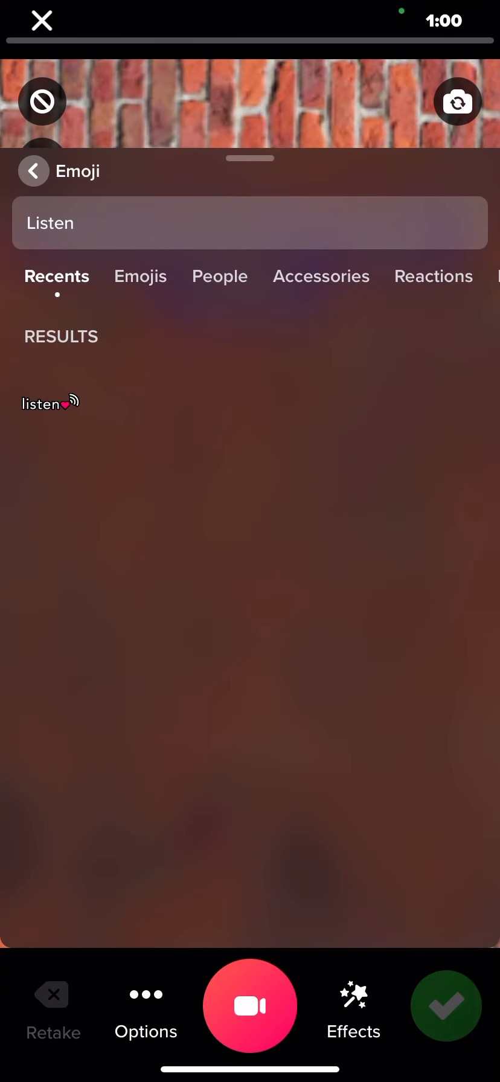
left_click(207, 222)
type("Care")
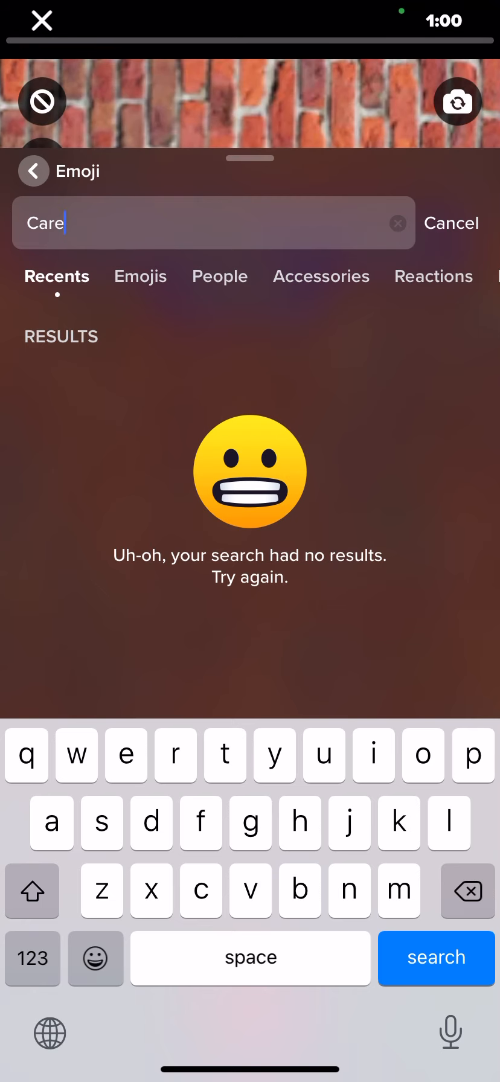
left_click(396, 223)
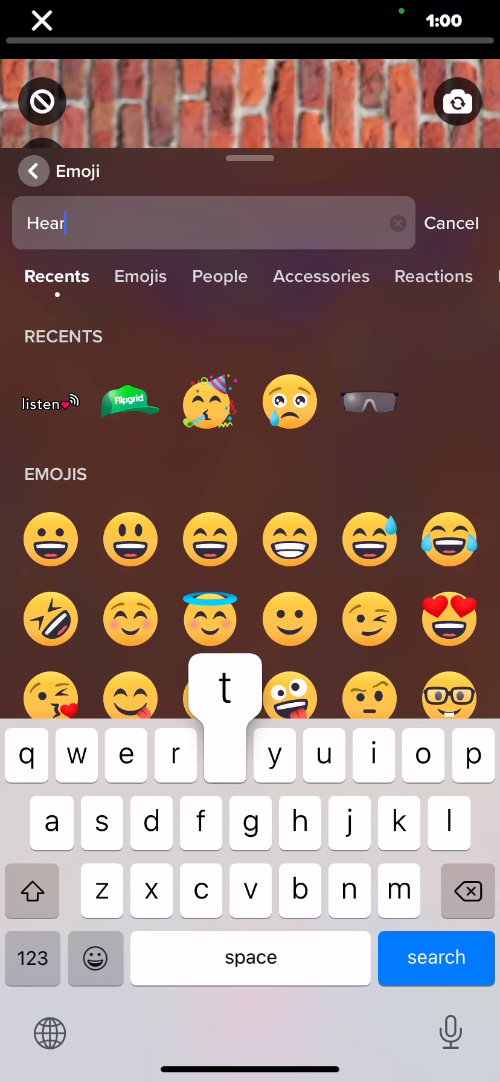
type("t")
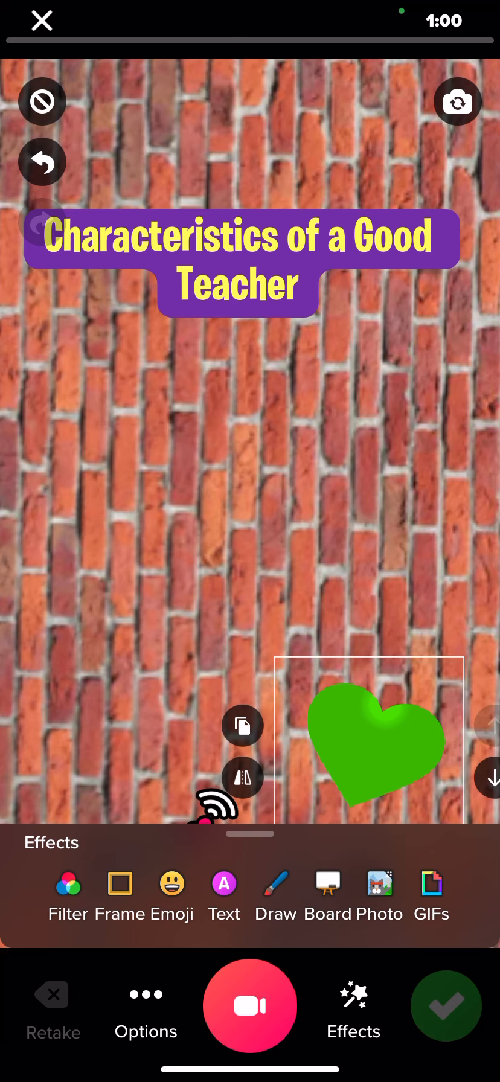
Add a 'Caring' text label, reposition it on the wall, and open GIFs.
left_click(223, 893)
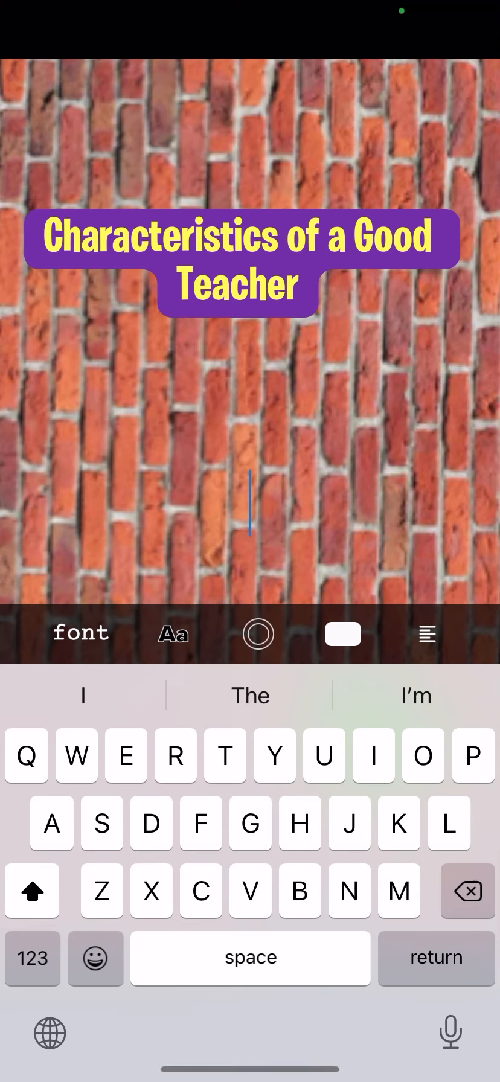
type("Caring")
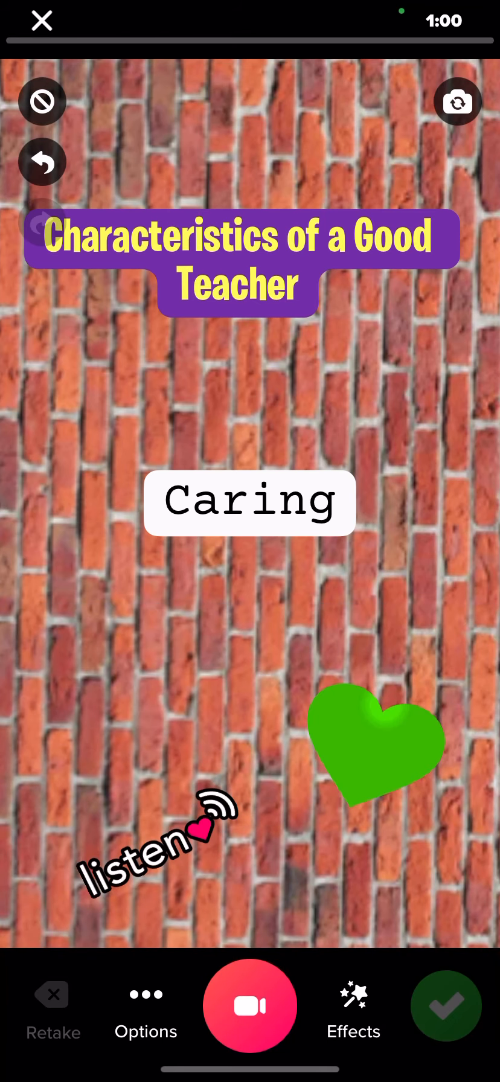
left_click(250, 502)
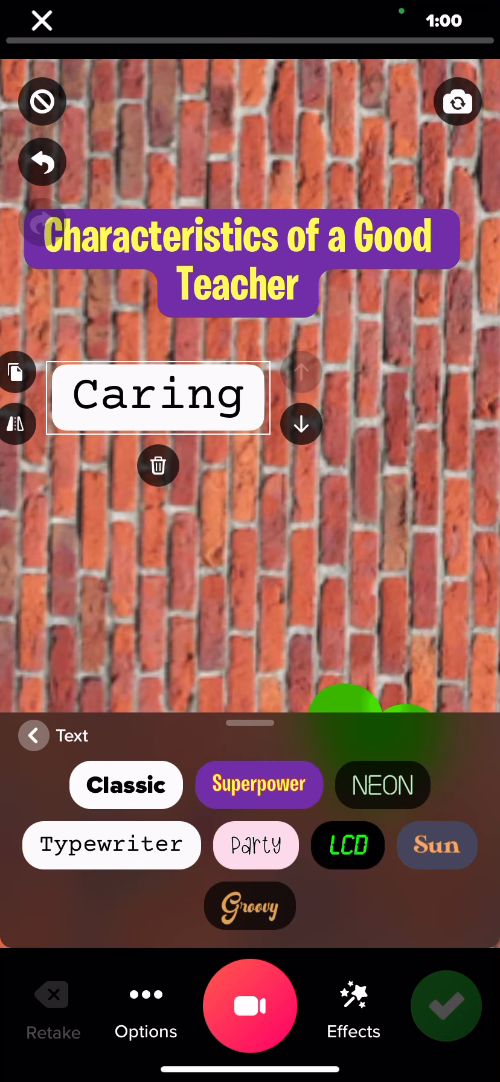
left_click(34, 735)
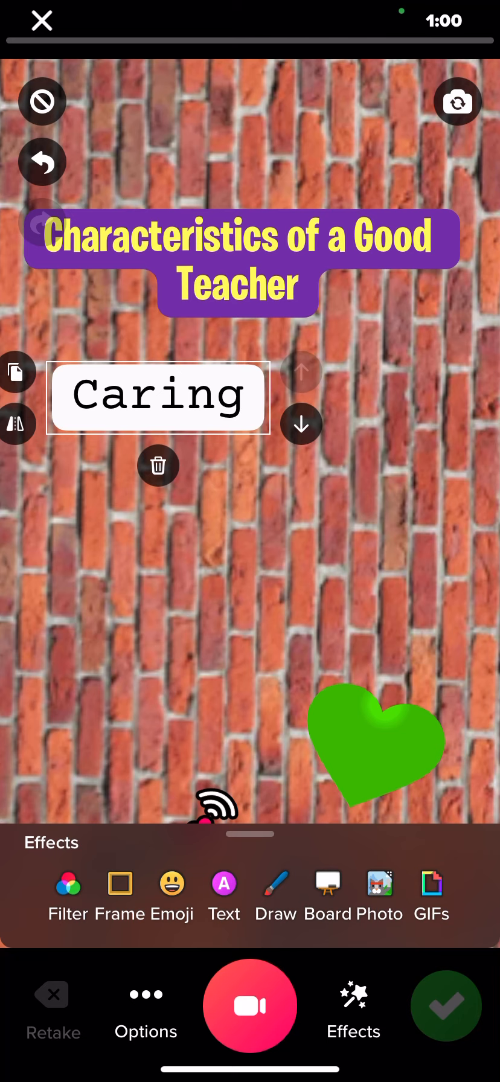
left_click(379, 890)
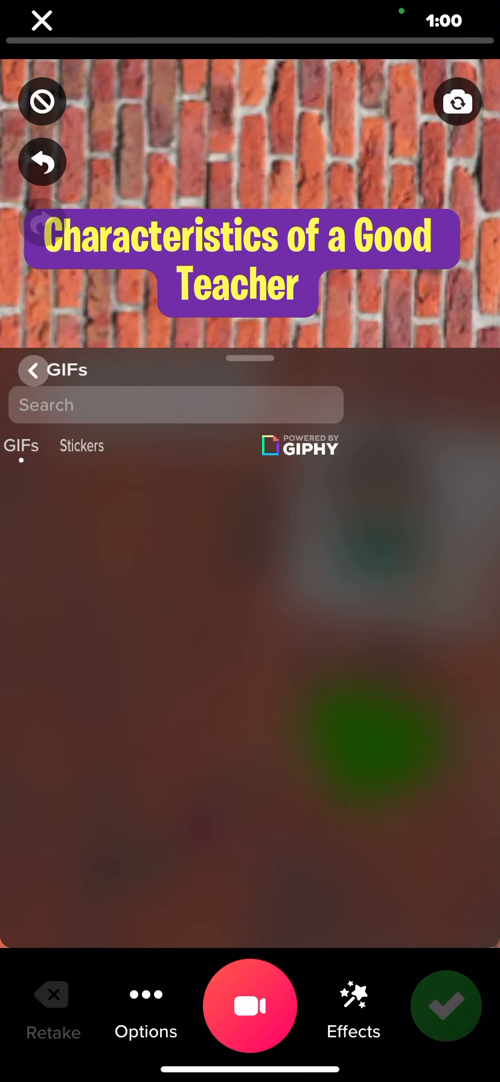
Search the GIF library for 'Teacher' to find the KNOWLEDGE GIF.
left_click(177, 406)
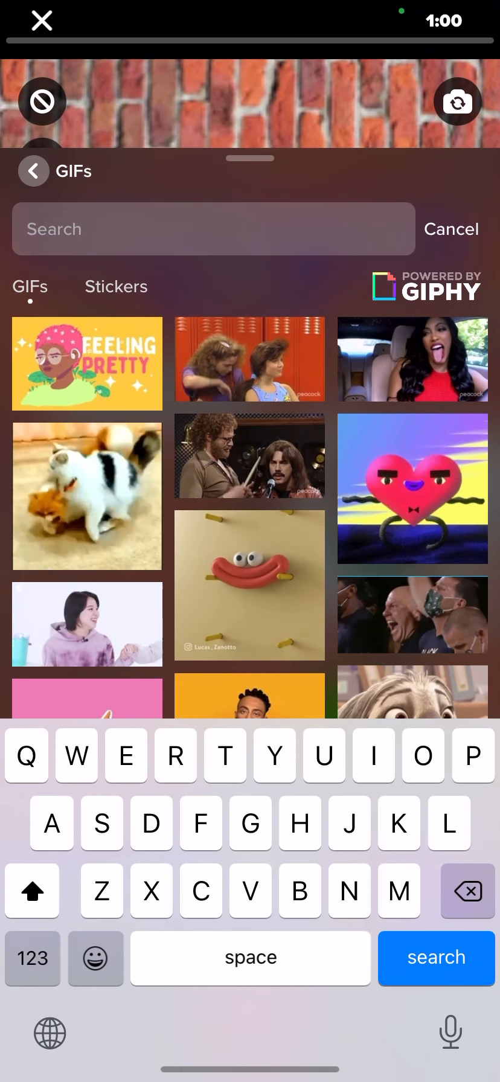
type("Teacher")
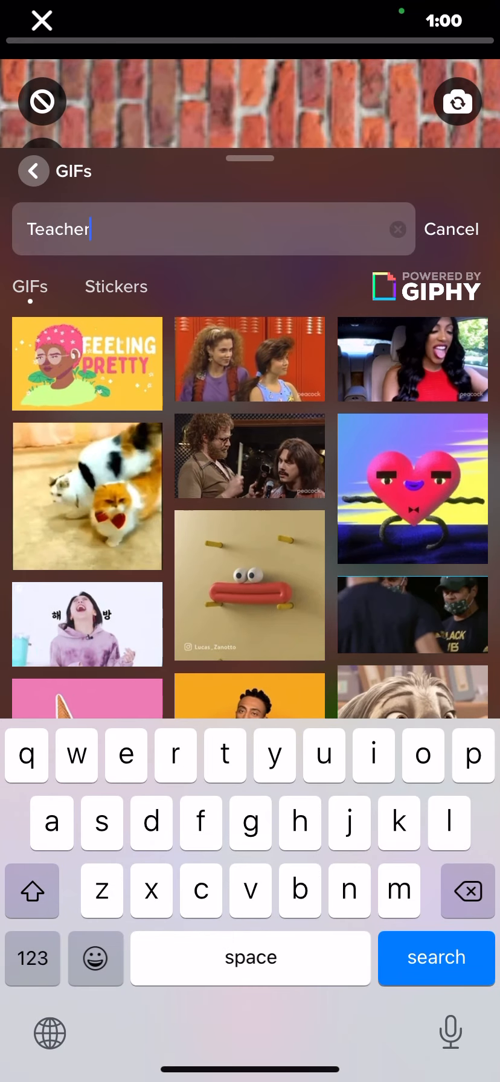
left_click(436, 957)
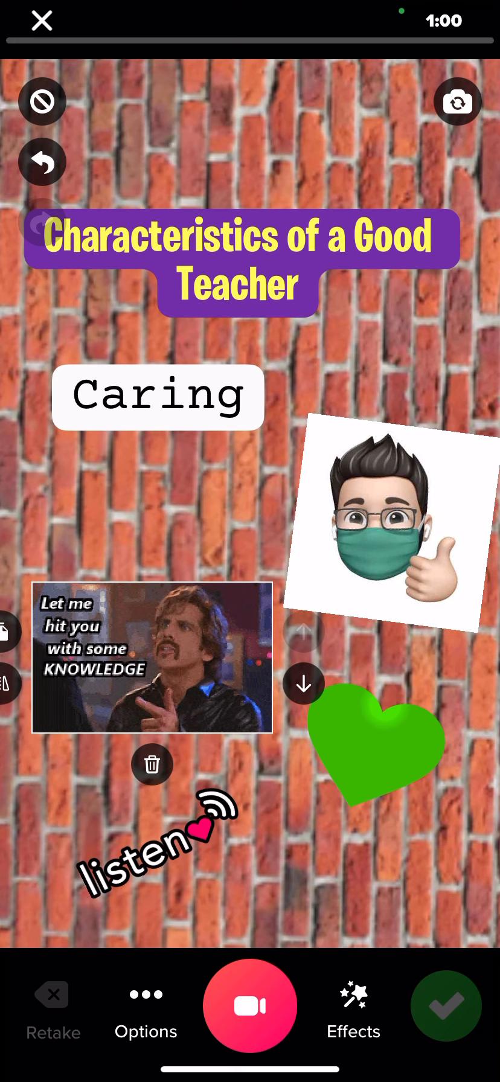
Record a 33-second clip over the decorated scene and open it for review.
left_click(249, 1006)
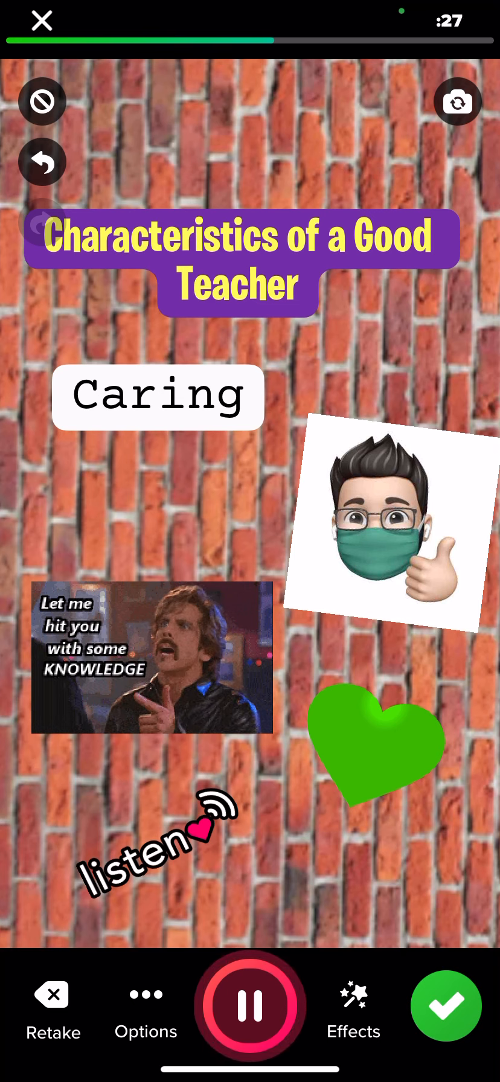
left_click(250, 1005)
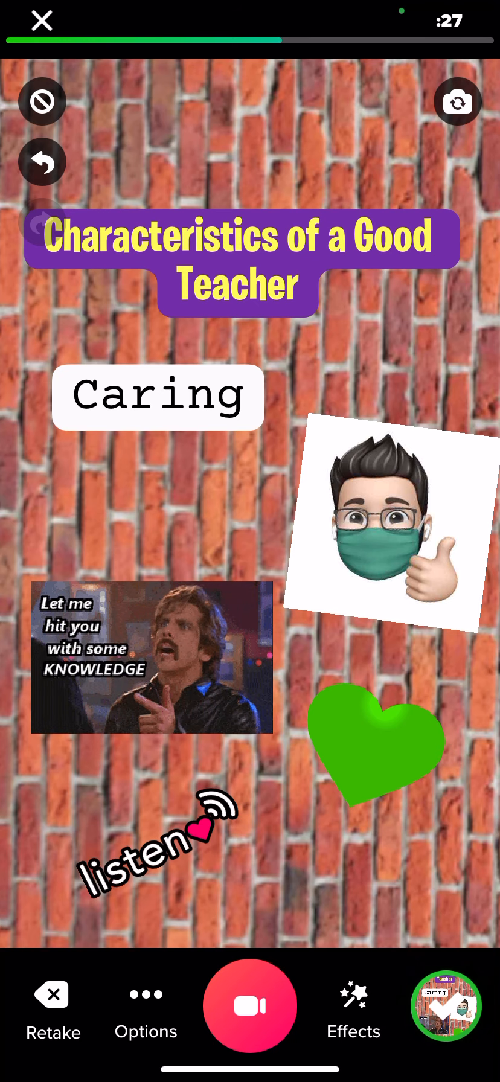
left_click(250, 1004)
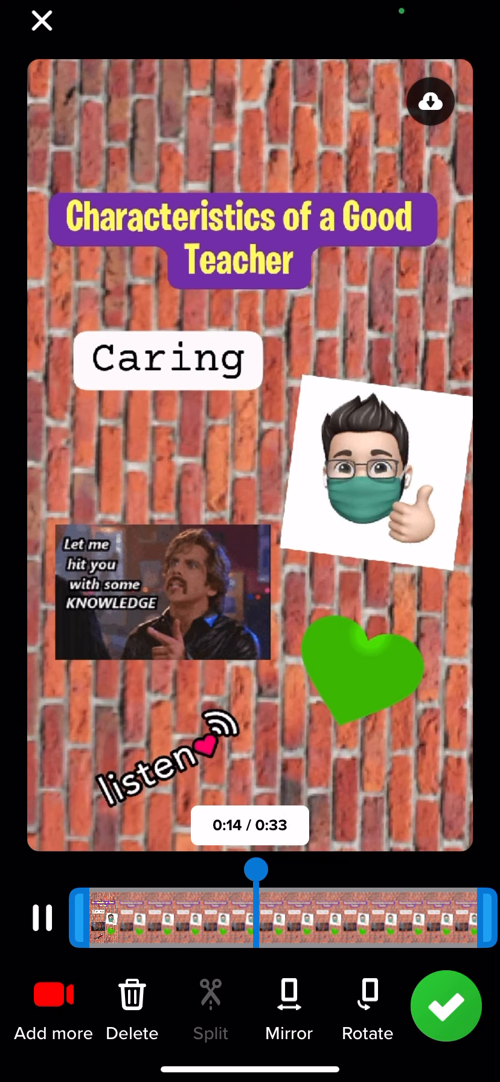
Accept the 33-second recorded clip to reach the selfie camera.
left_click(53, 995)
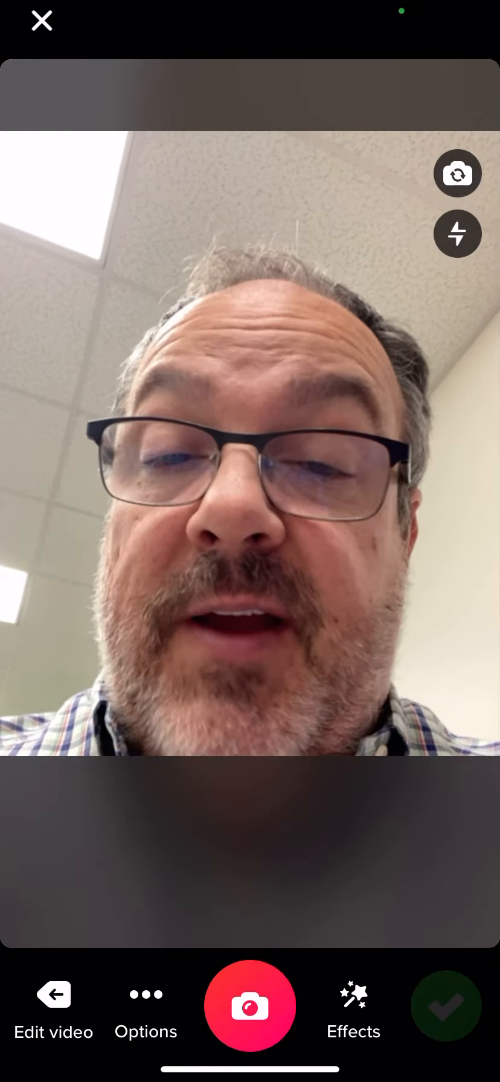
Try a board and an emoji on the selfie, remove them, then choose Photo.
left_click(352, 1007)
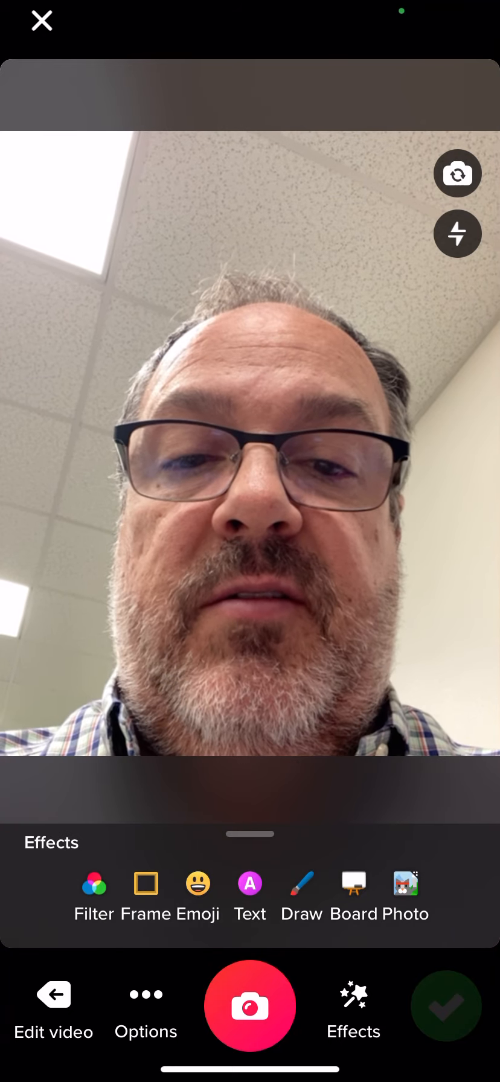
left_click(353, 888)
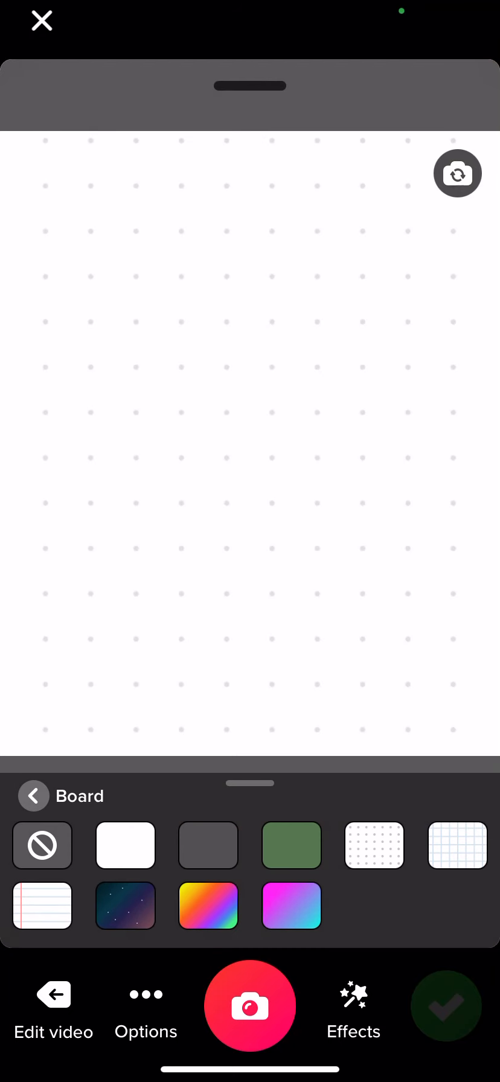
left_click(33, 796)
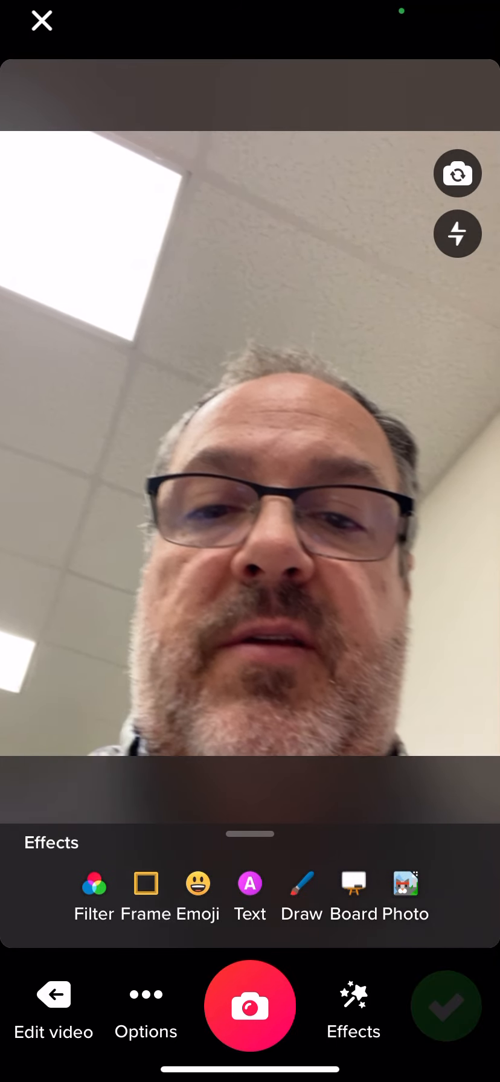
left_click(196, 883)
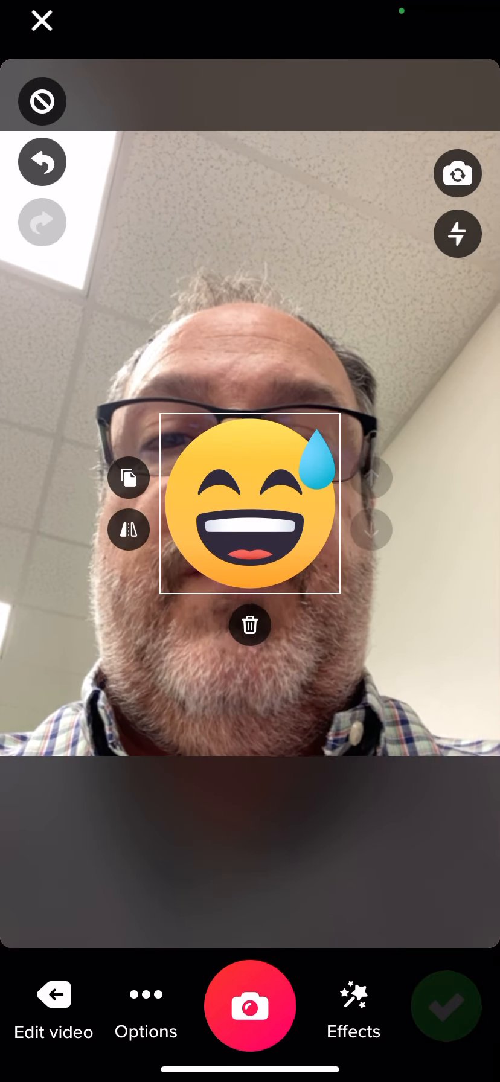
left_click(250, 625)
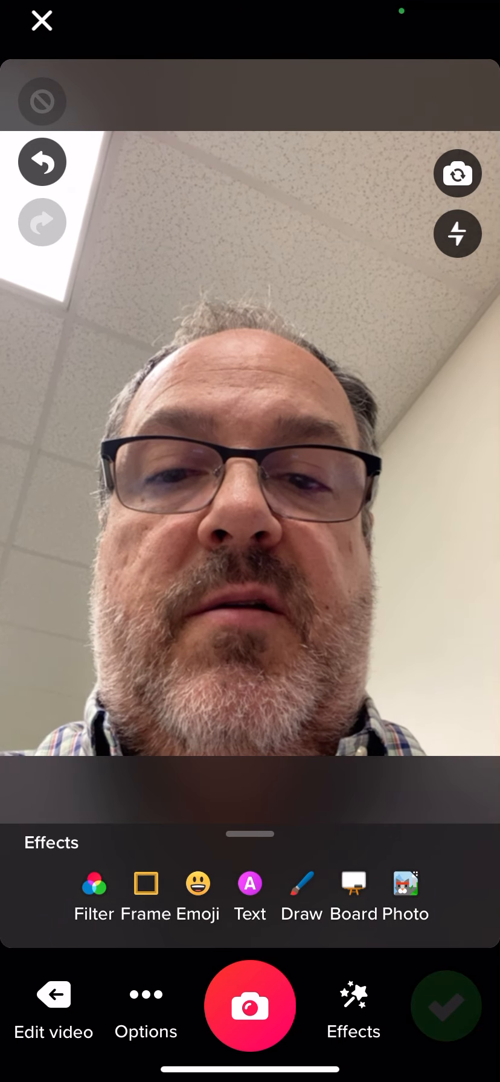
left_click(405, 883)
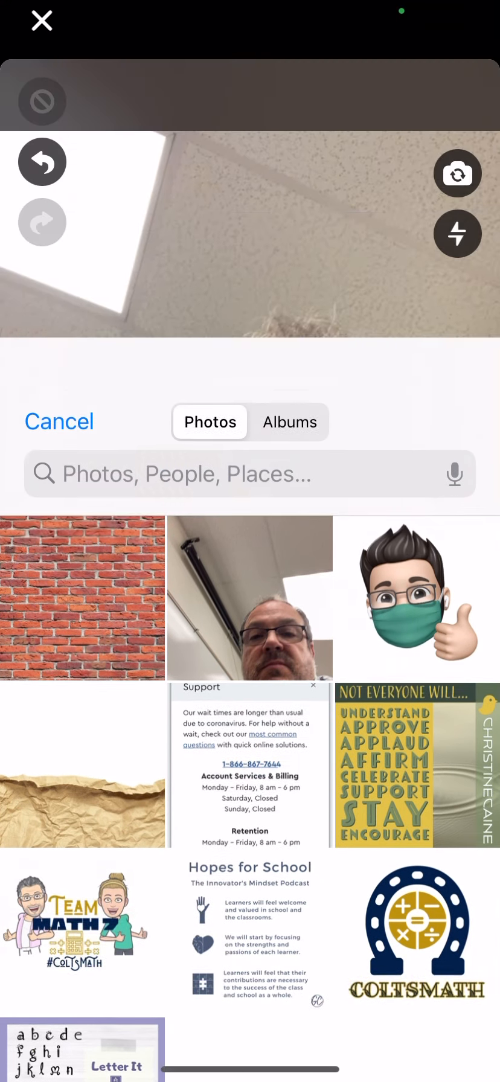
Pick the Team Math 7 #ColtsMath image and capture it as the selfie.
left_click(83, 918)
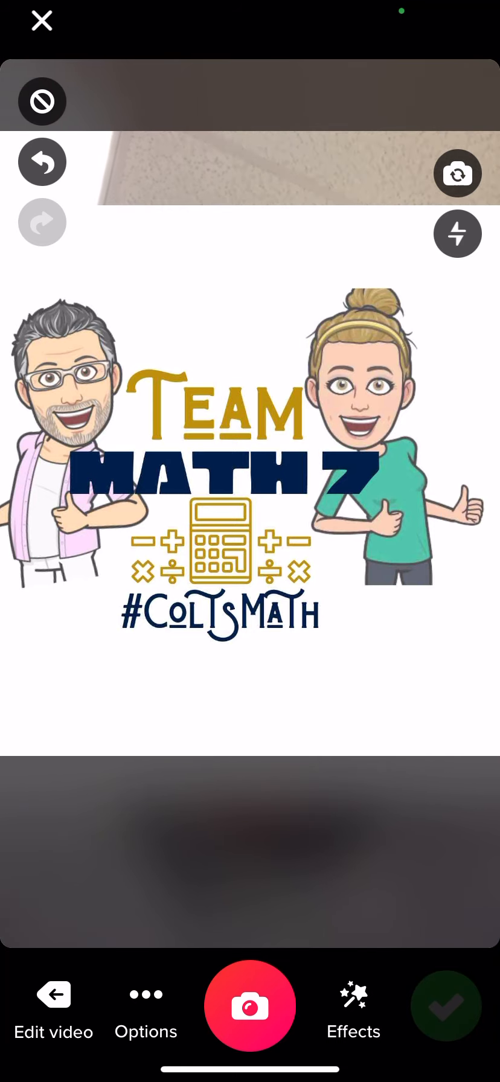
left_click(250, 1005)
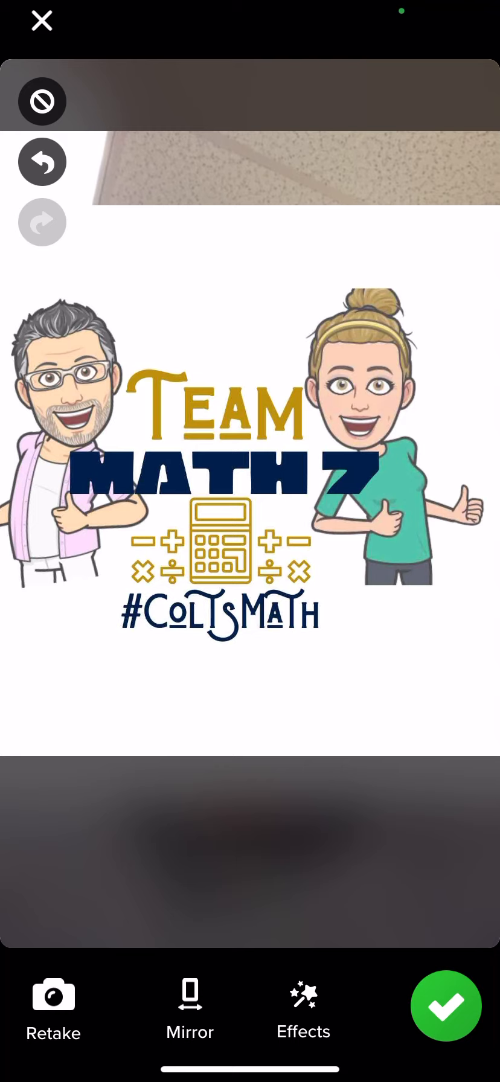
Draw an orange-and-yellow heart over the Team Math 7 selfie and accept it.
left_click(302, 1006)
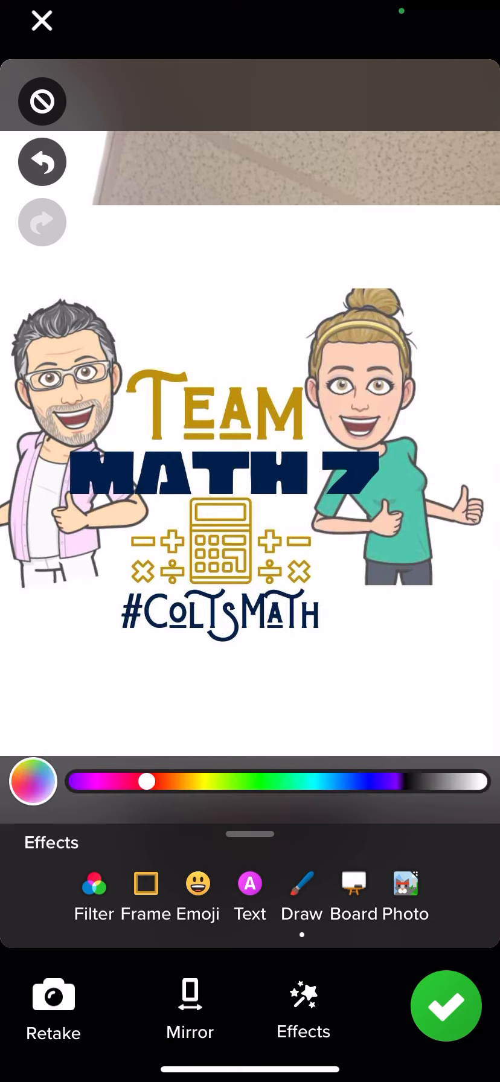
left_click_drag(125, 517, 231, 704)
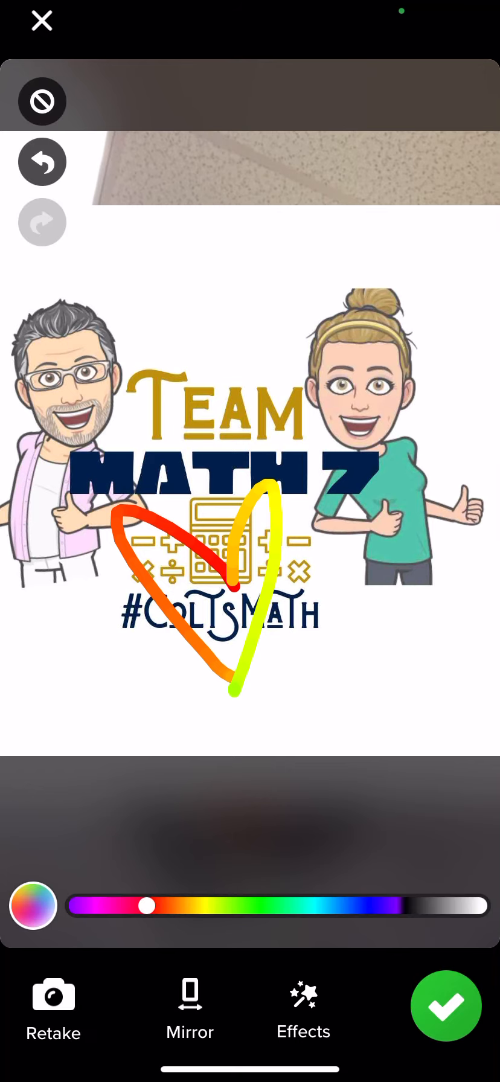
left_click(446, 1006)
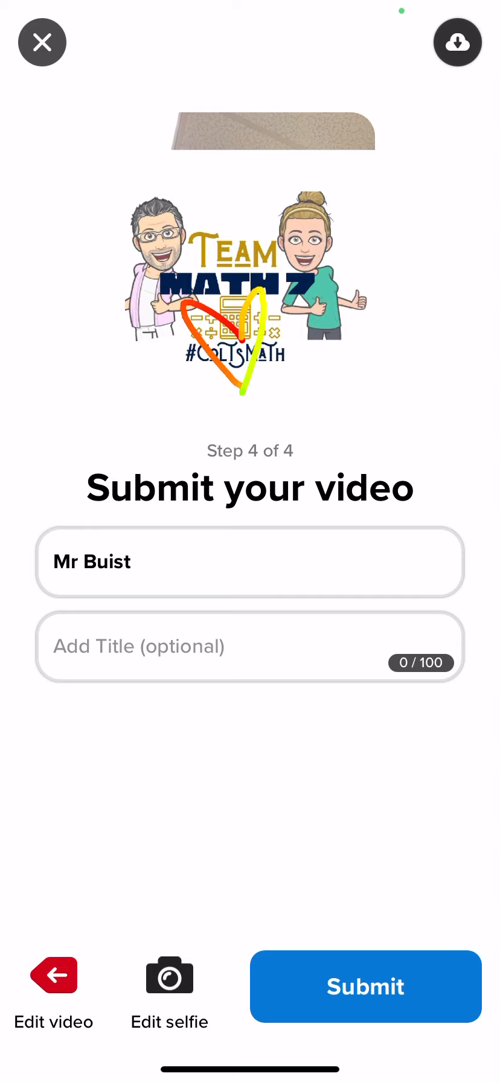
Title the response 'Characteristics of a Good Teacher' and submit it.
left_click(250, 646)
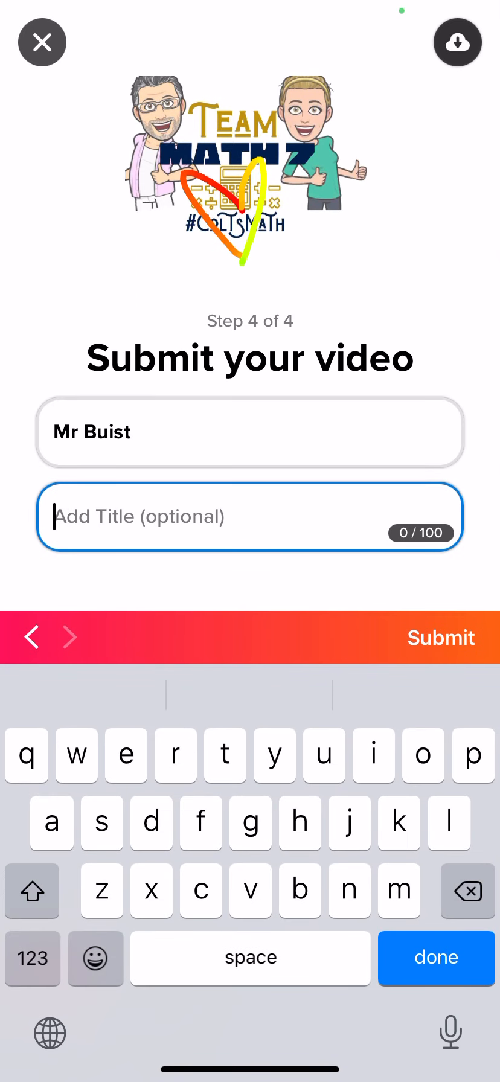
type("Characteristics of a")
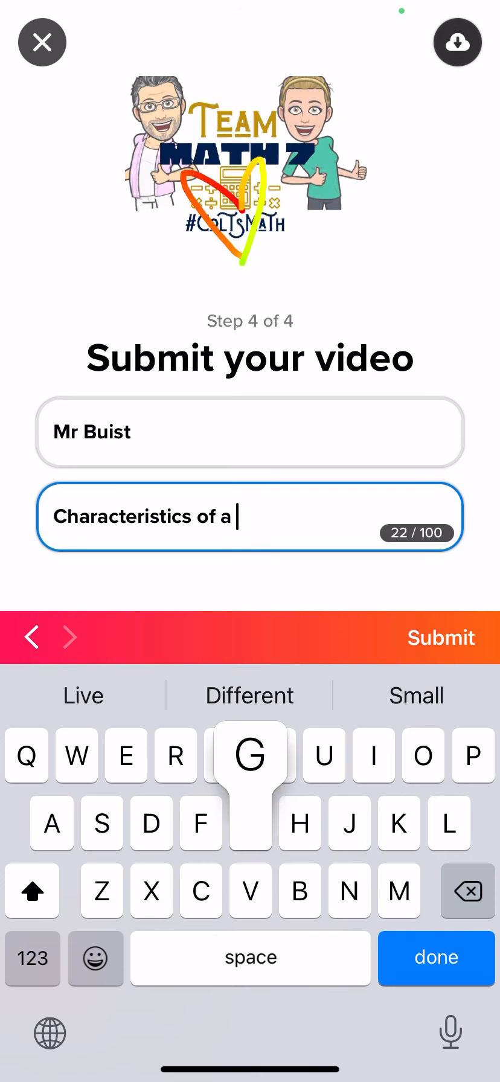
type("Good Teacher")
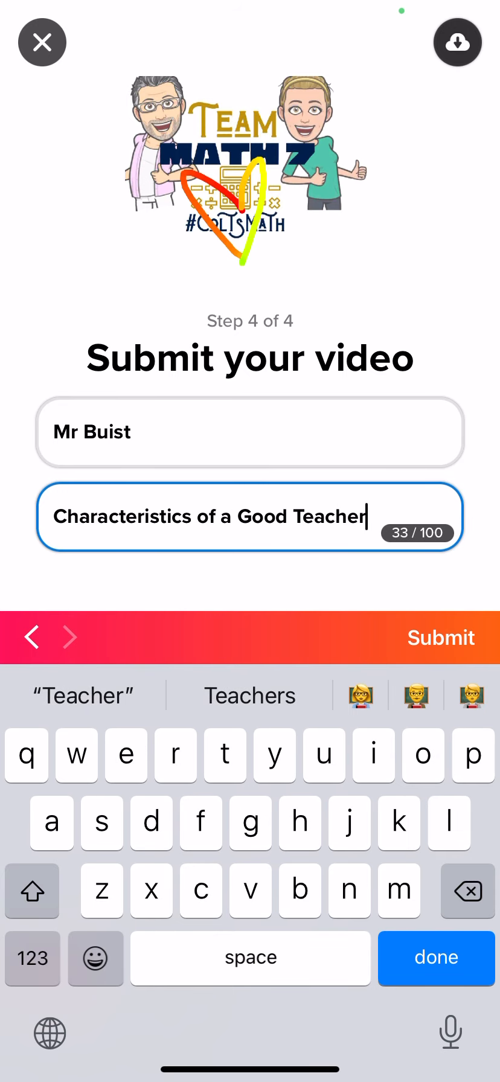
left_click(440, 637)
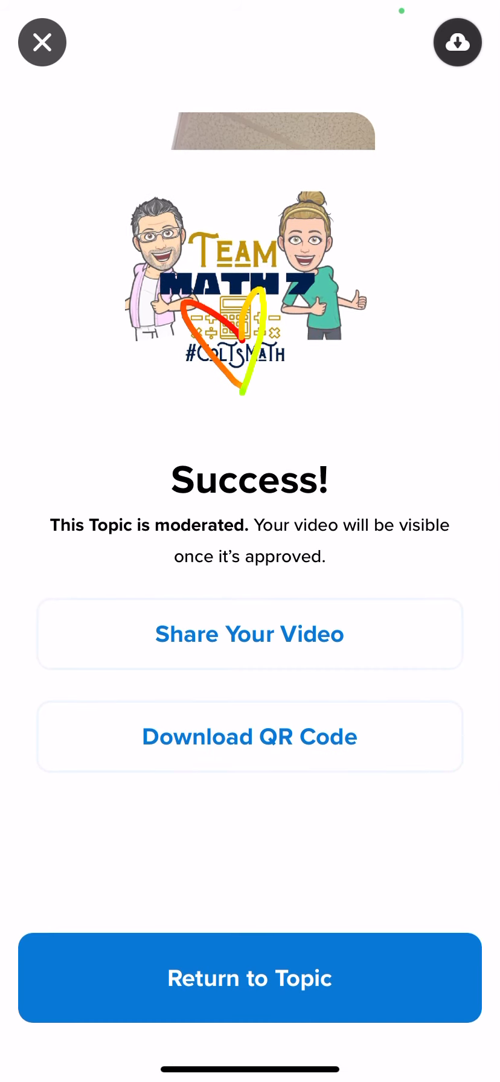